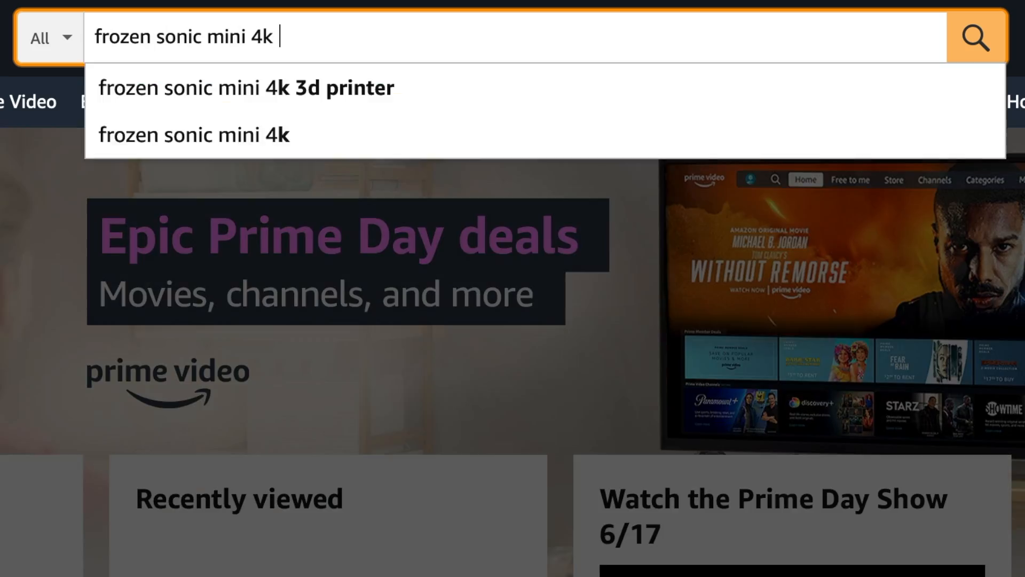
Search Amazon for 'replacement screen' and scroll the results toward the PHROZEN Sonic Mini 4K Mono-LCD listing
{"action": "type", "text": "replacement screen"}
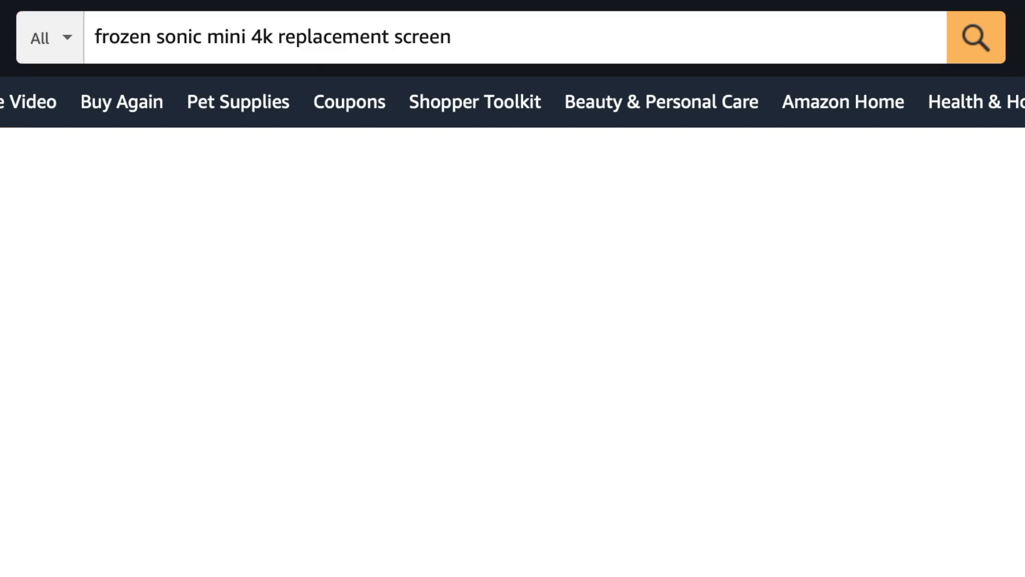
{"action": "left_click", "coordinate": [975, 38]}
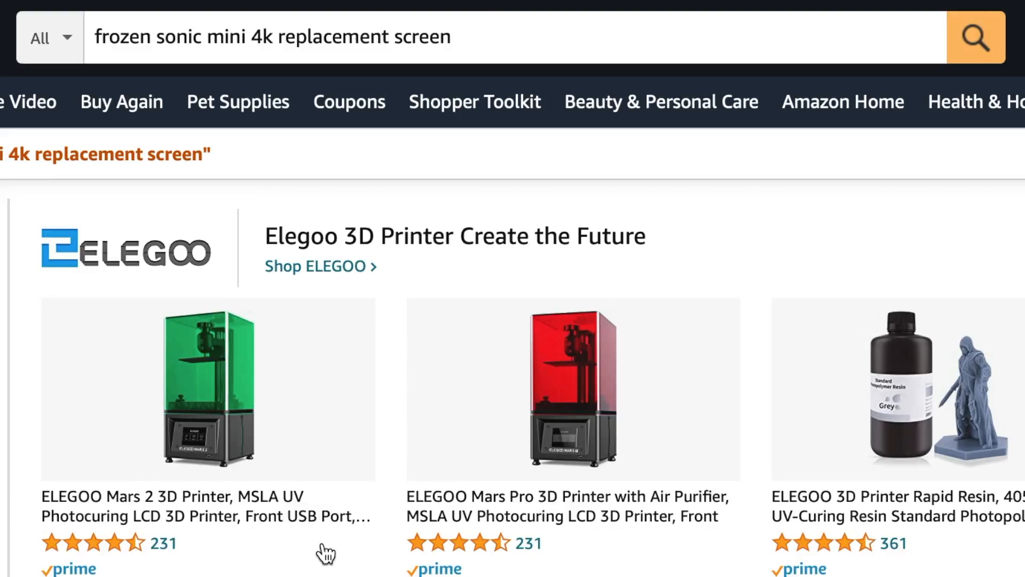
{"action": "scroll", "scroll_direction": "down", "scroll_amount": 3}
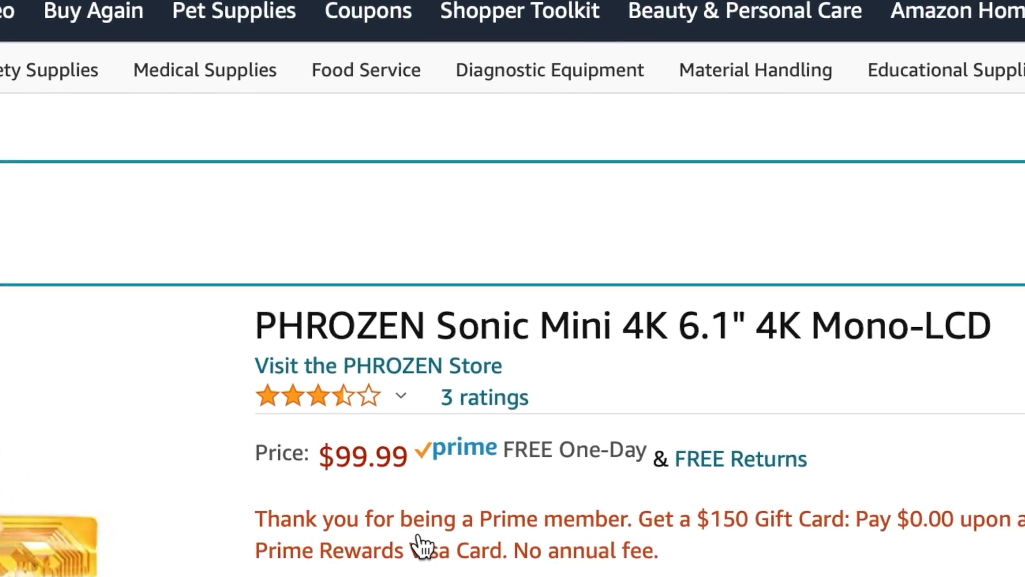
{"action": "scroll", "scroll_direction": "down", "scroll_amount": 3}
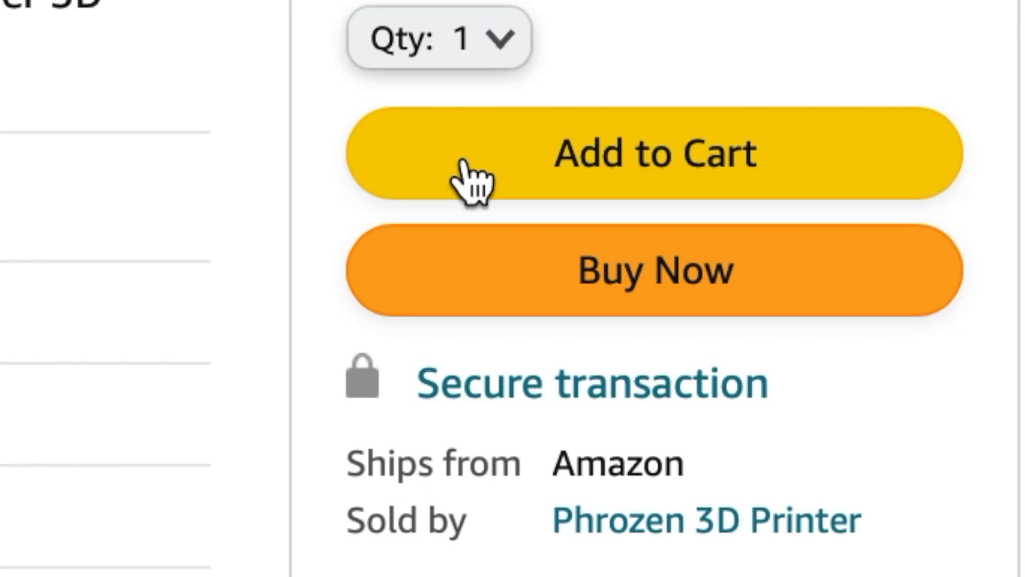